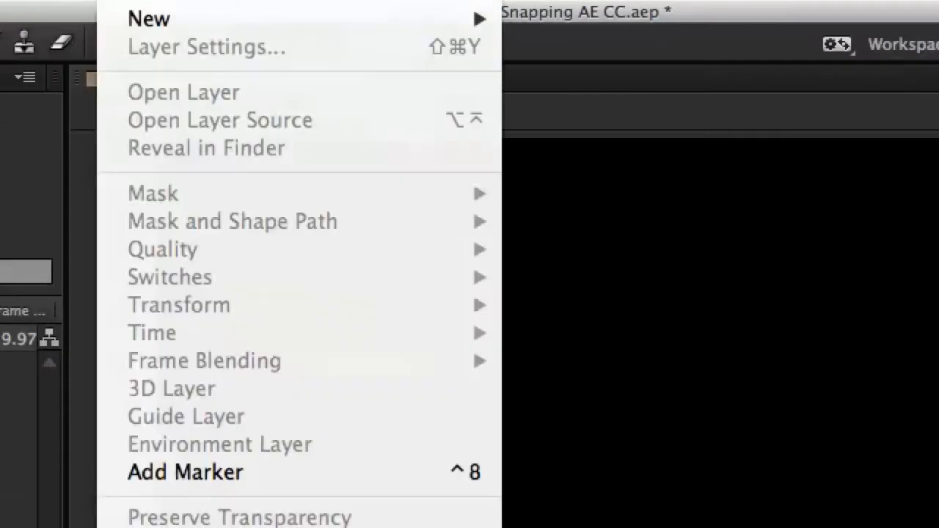
mouse_move(147, 17)
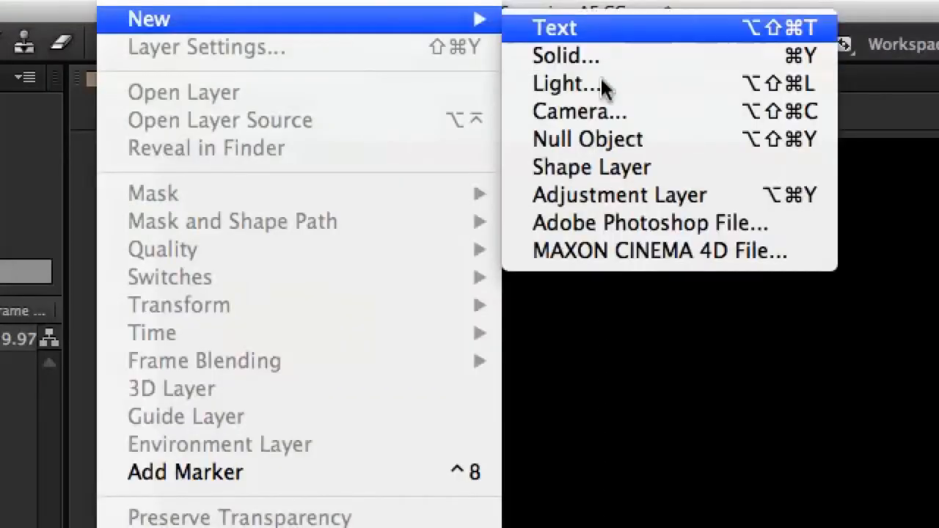
- Create a text layer reading headTrix and set its font size to 170 px
click(554, 26)
text(headTrix)
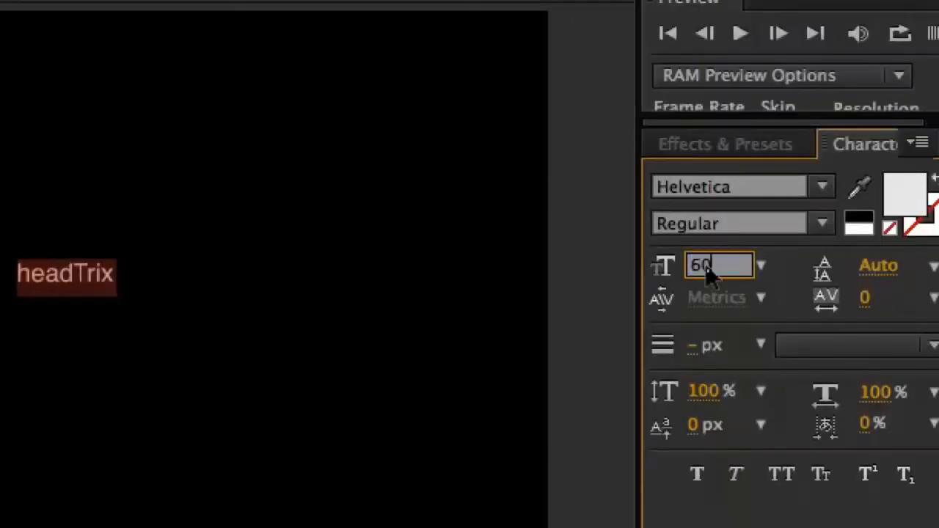
text(170)
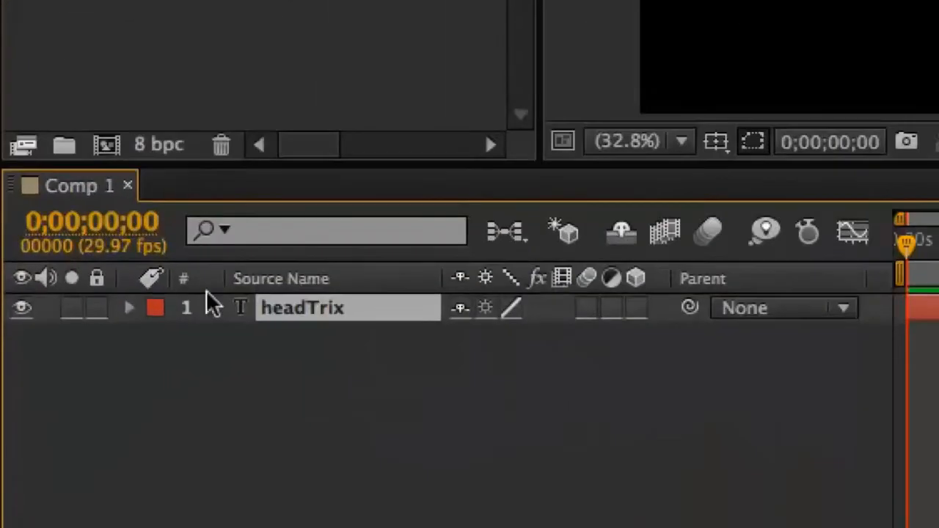
- Expand the headTrix layer and its Text group to show Source Text, Path Options and More Options
click(130, 308)
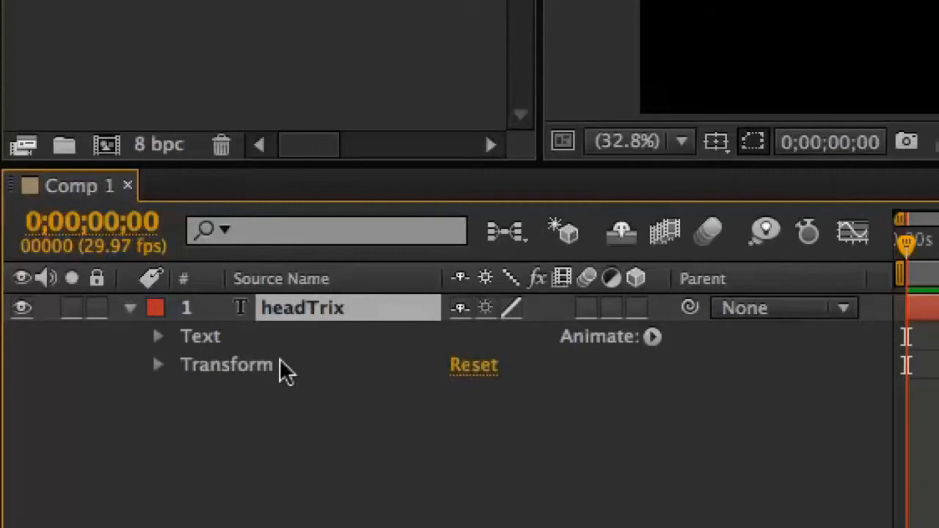
click(158, 334)
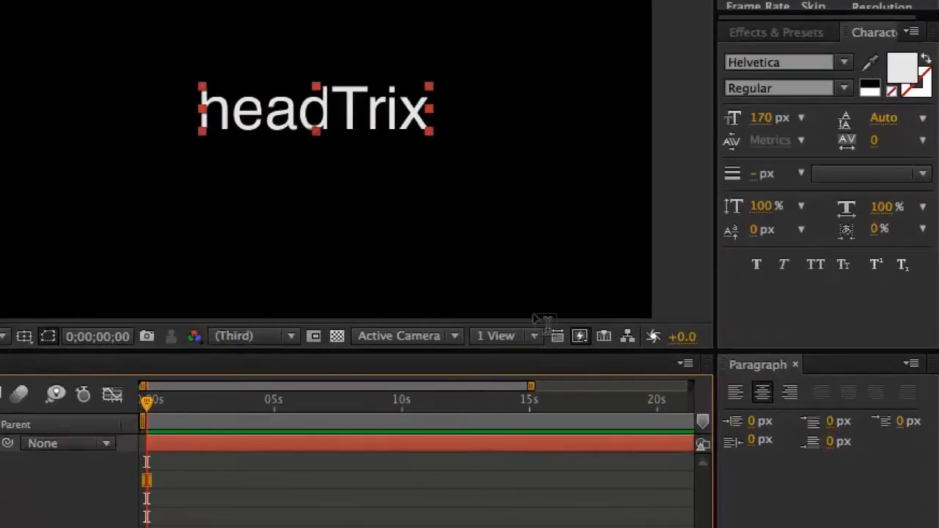
mouse_move(895, 29)
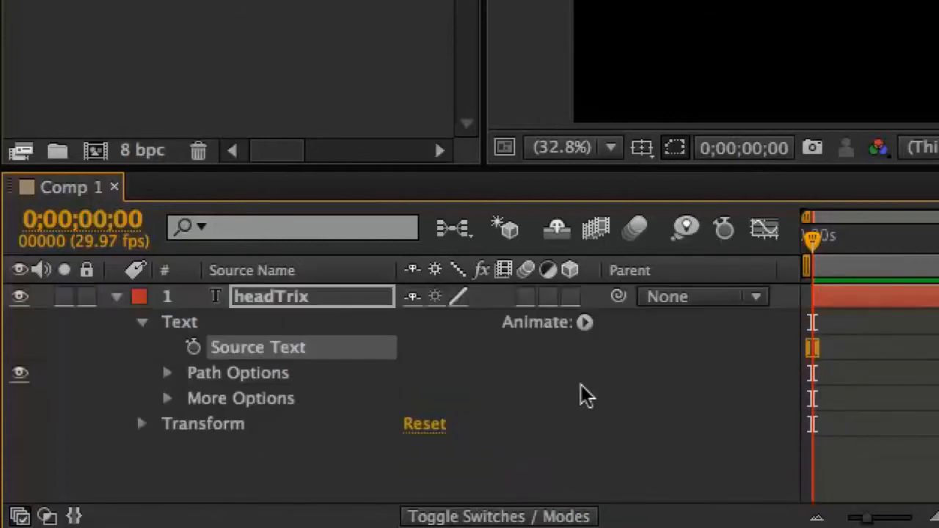
mouse_move(579, 323)
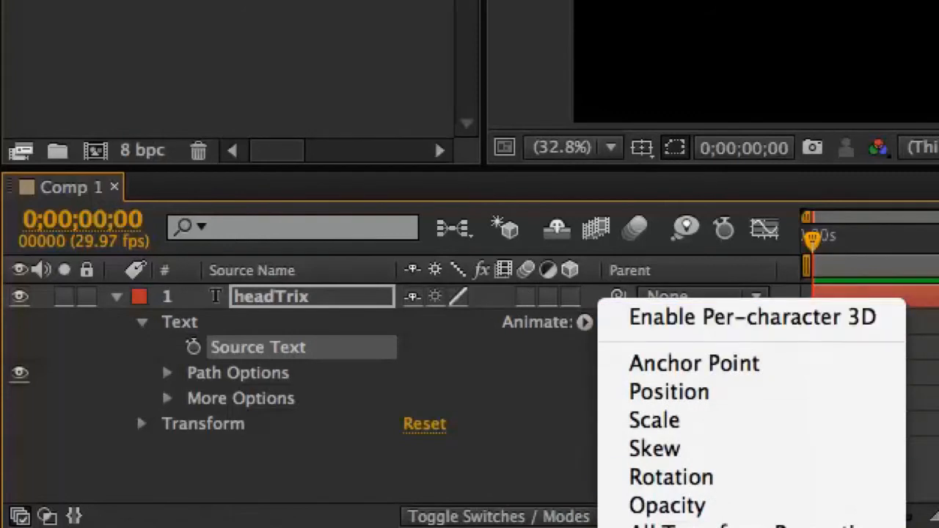
mouse_move(760, 264)
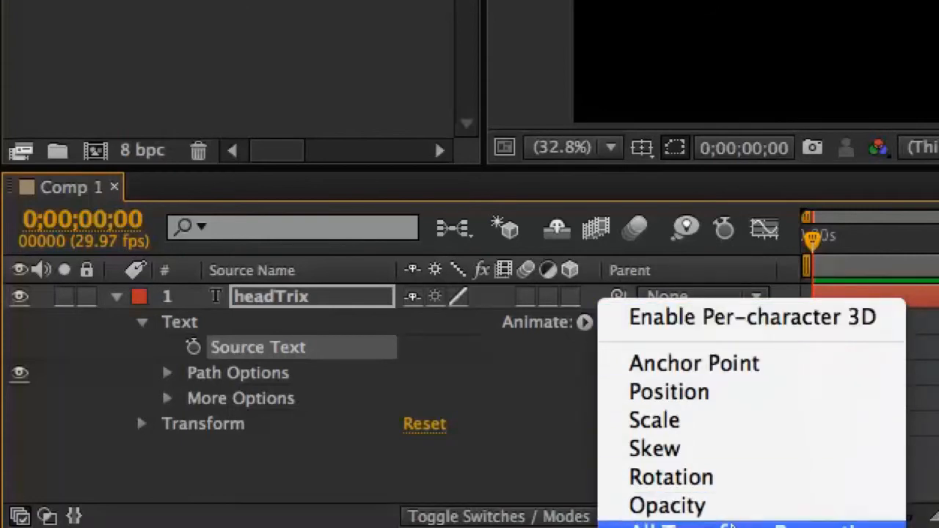
mouse_move(666, 505)
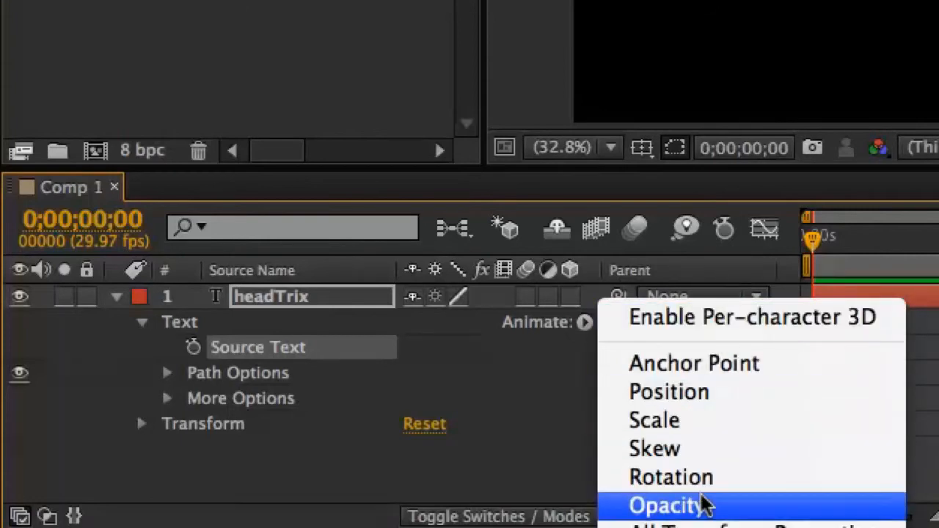
- Add Animator 1 with an Opacity property at 100% and select it in the timeline
click(663, 505)
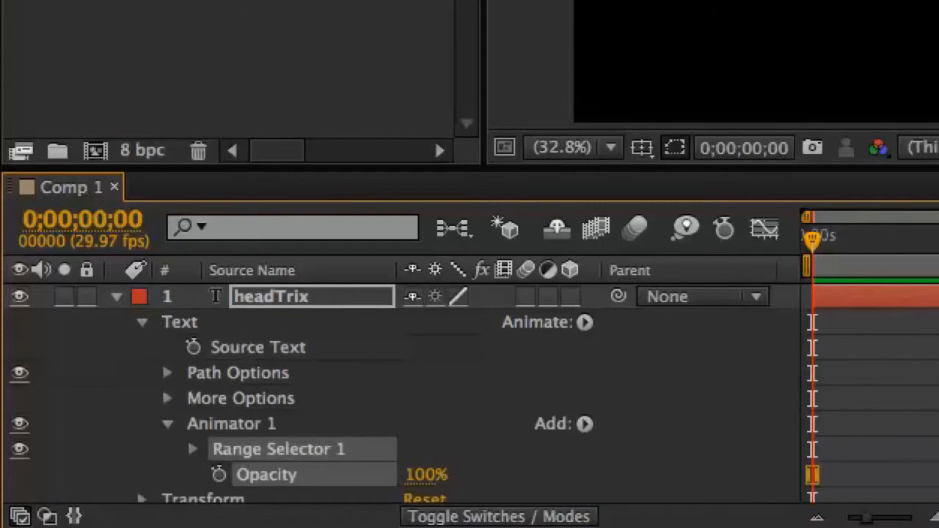
mouse_move(477, 156)
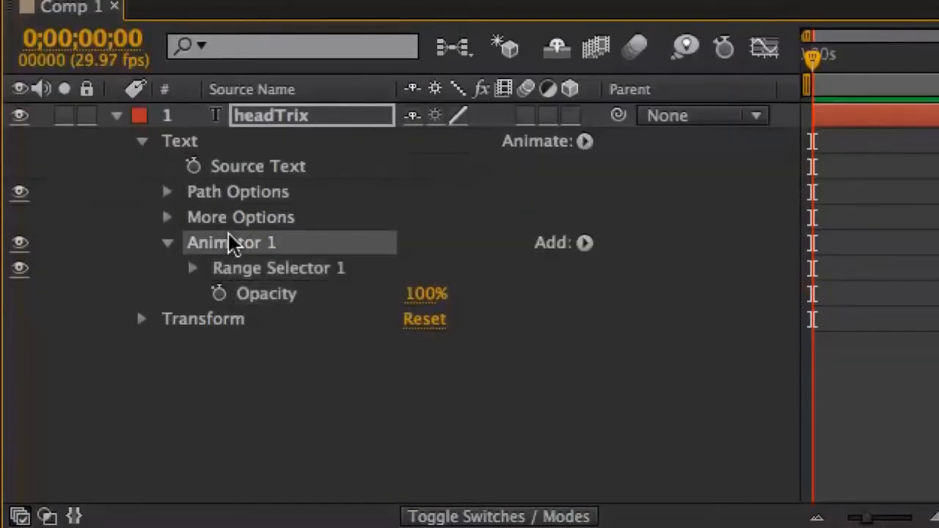
click(279, 267)
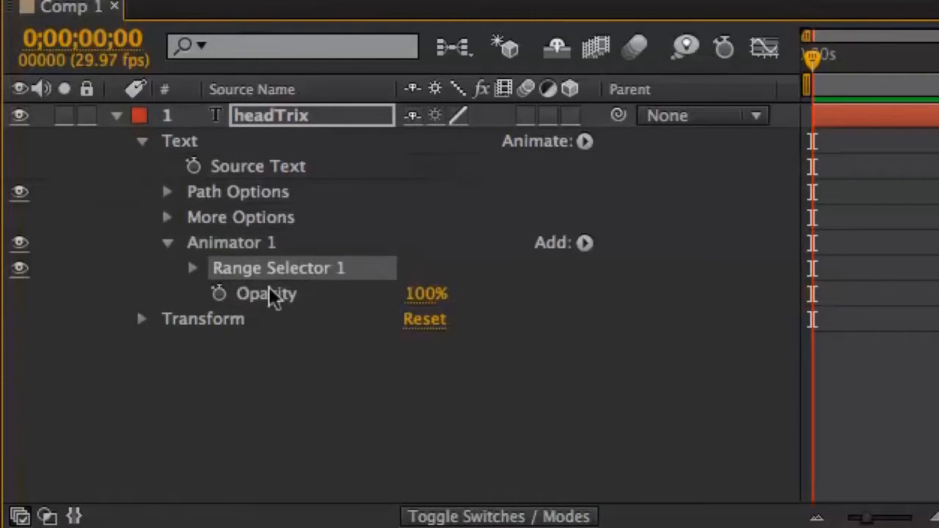
mouse_move(266, 299)
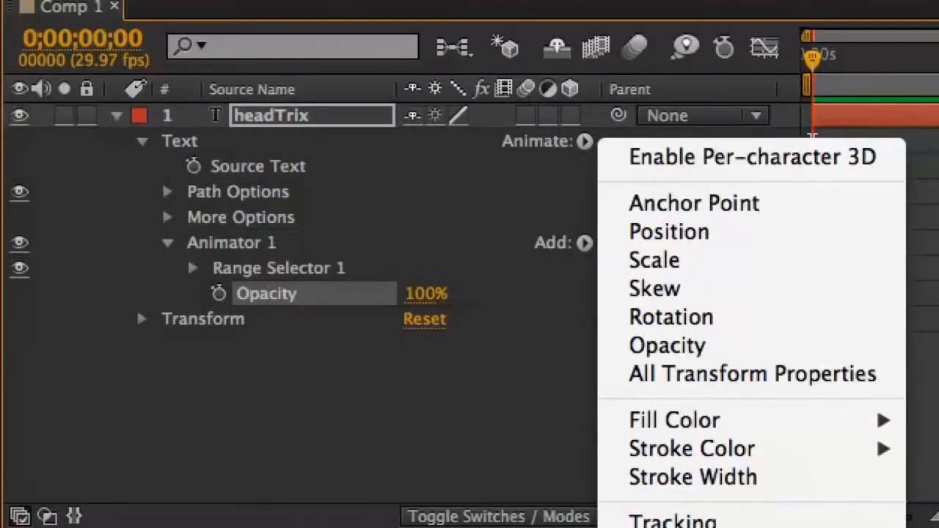
click(585, 140)
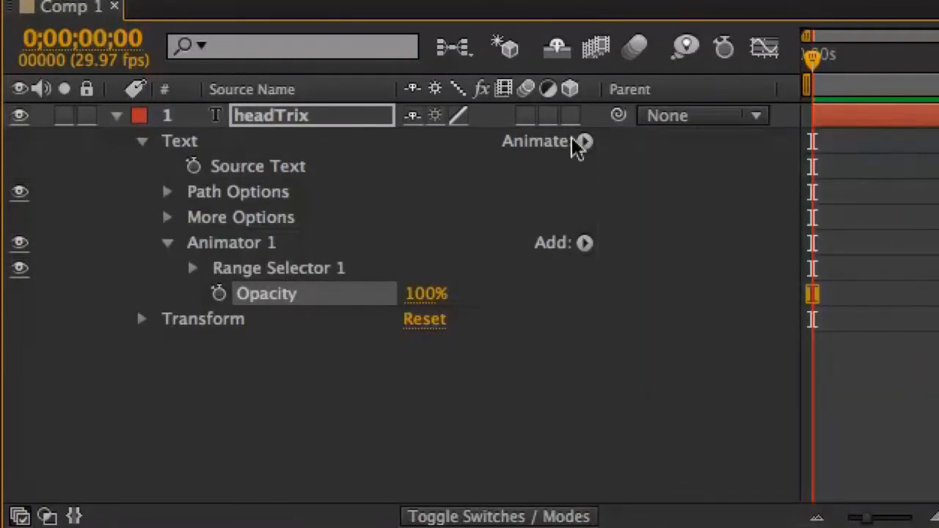
mouse_move(275, 271)
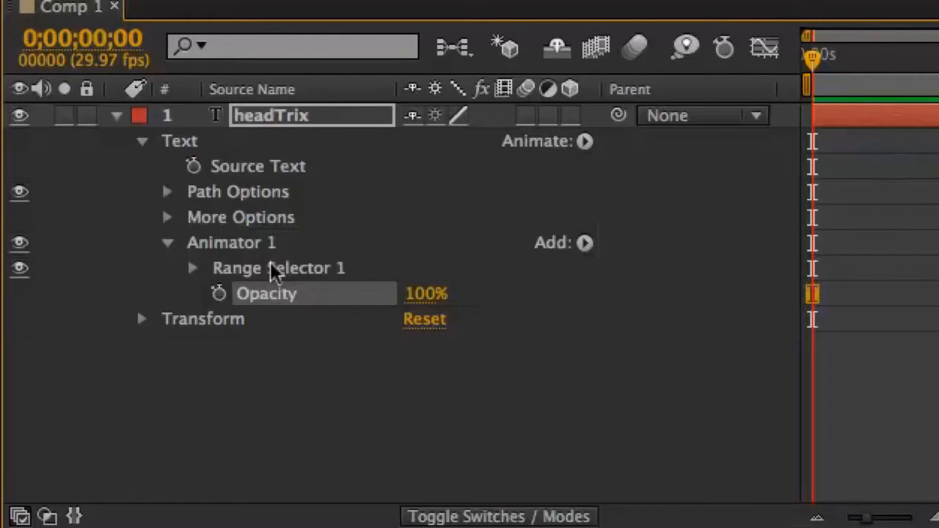
mouse_move(584, 140)
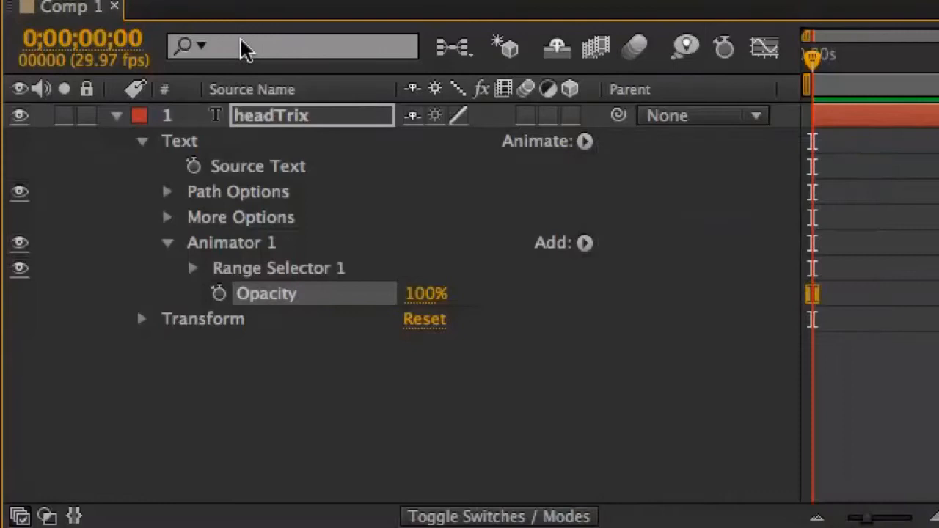
click(584, 243)
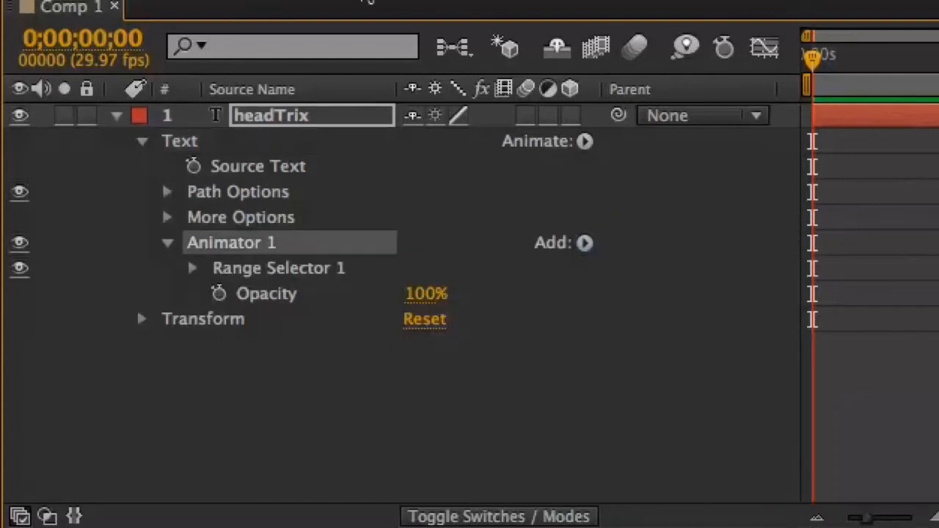
- Add Animator 2 with Rotation, then delete it so only Animator 1 with Opacity remains
click(179, 141)
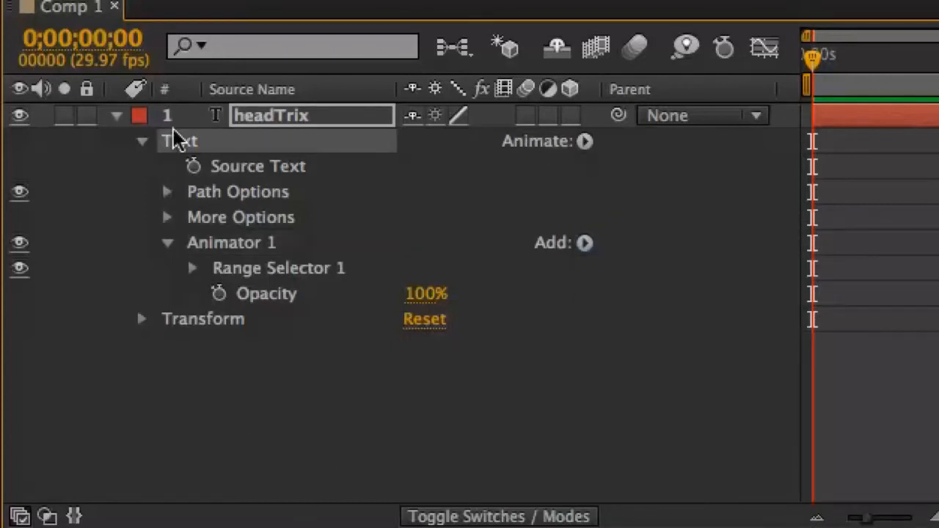
click(584, 141)
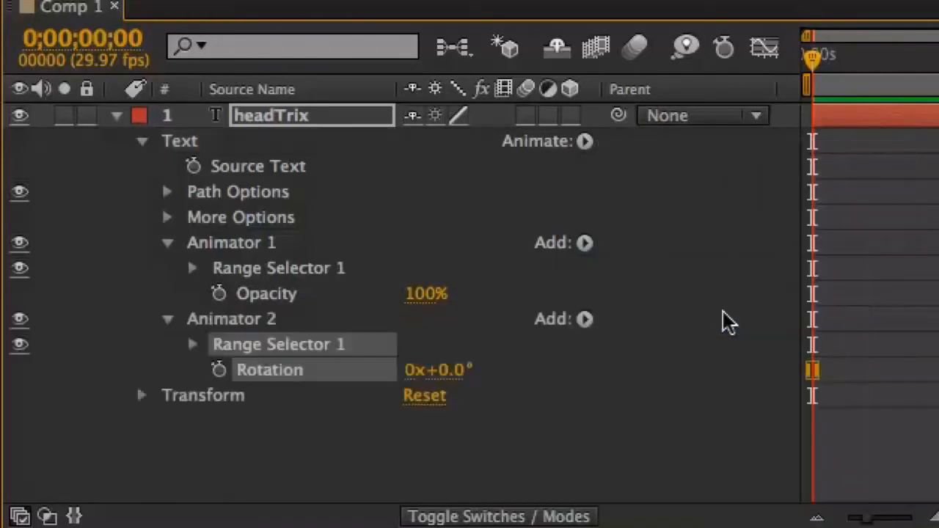
mouse_move(247, 235)
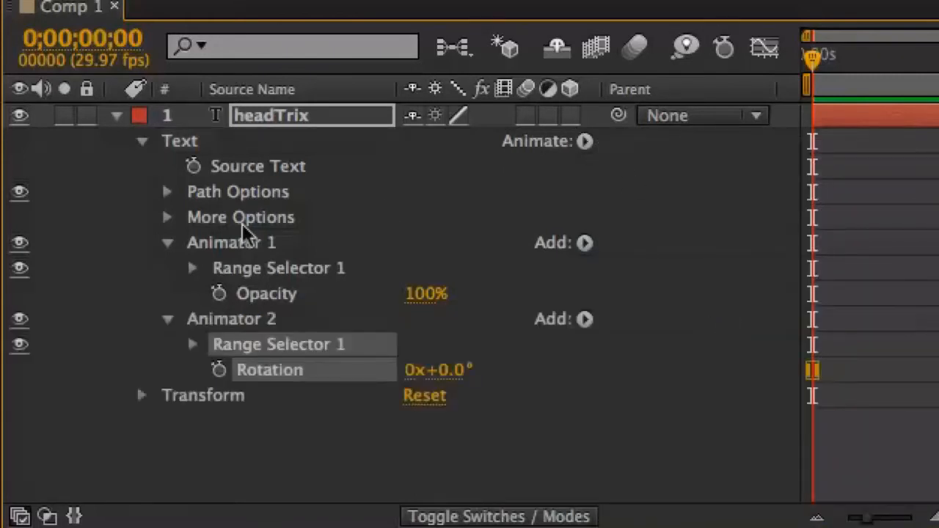
mouse_move(320, 267)
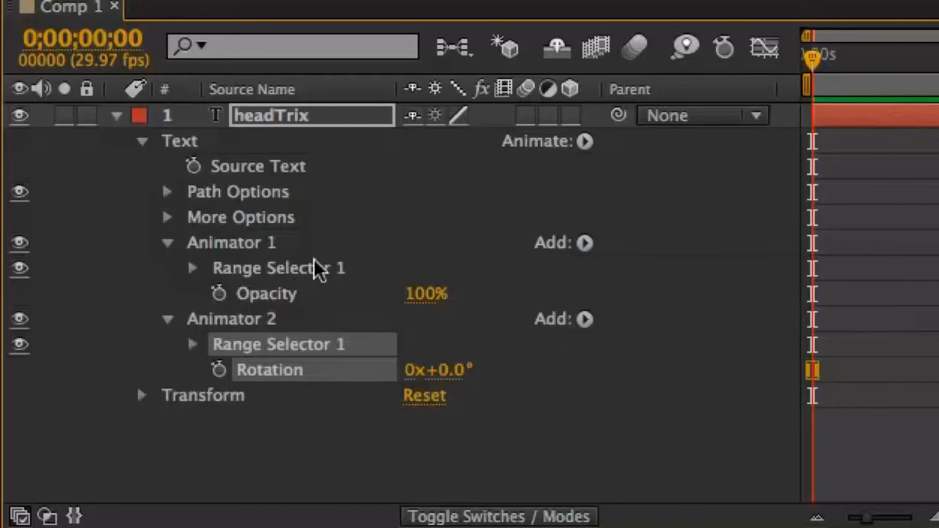
click(232, 319)
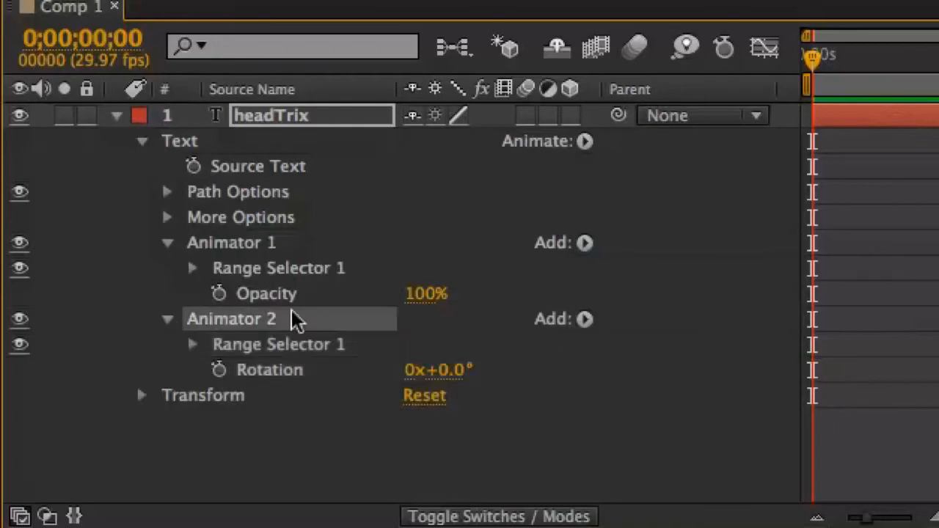
mouse_move(264, 296)
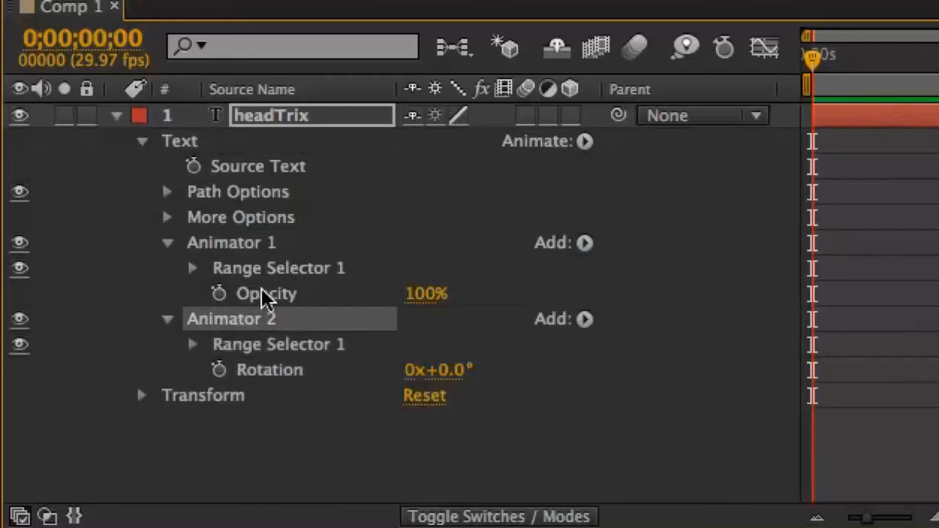
click(270, 370)
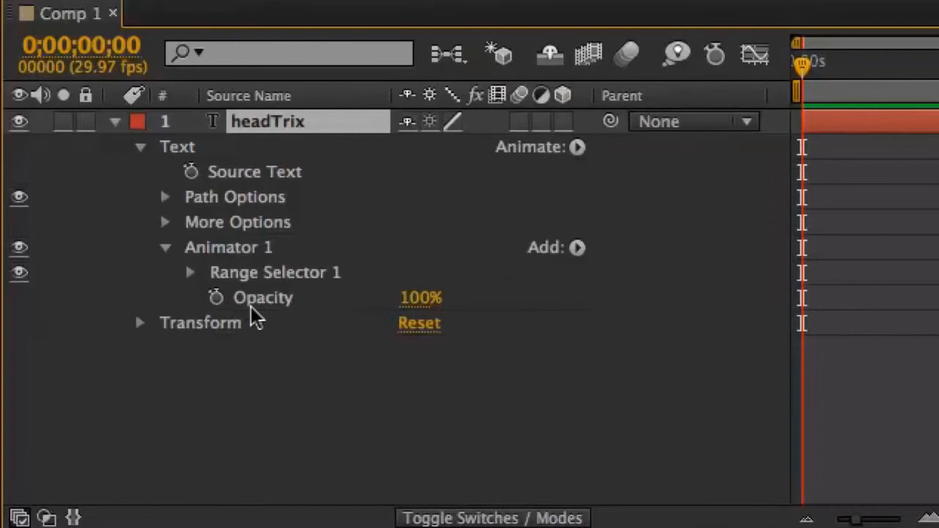
mouse_move(258, 300)
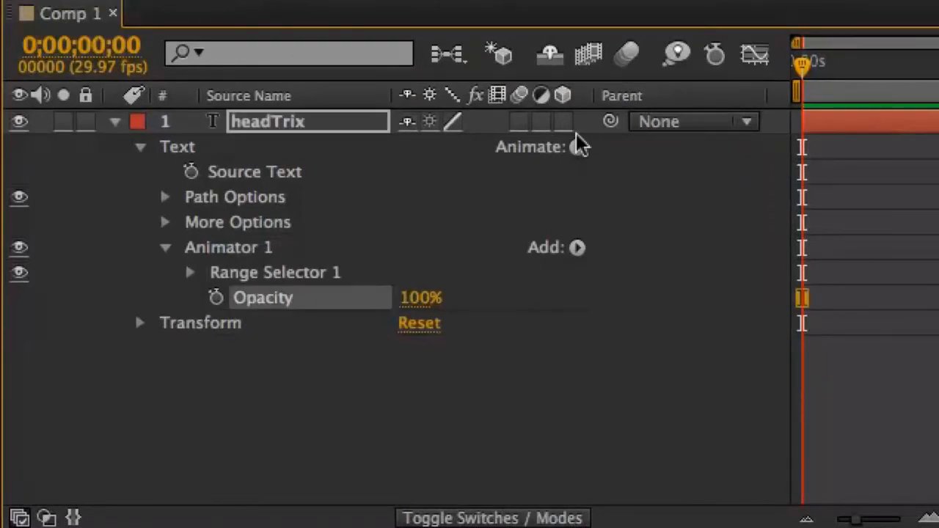
mouse_move(282, 301)
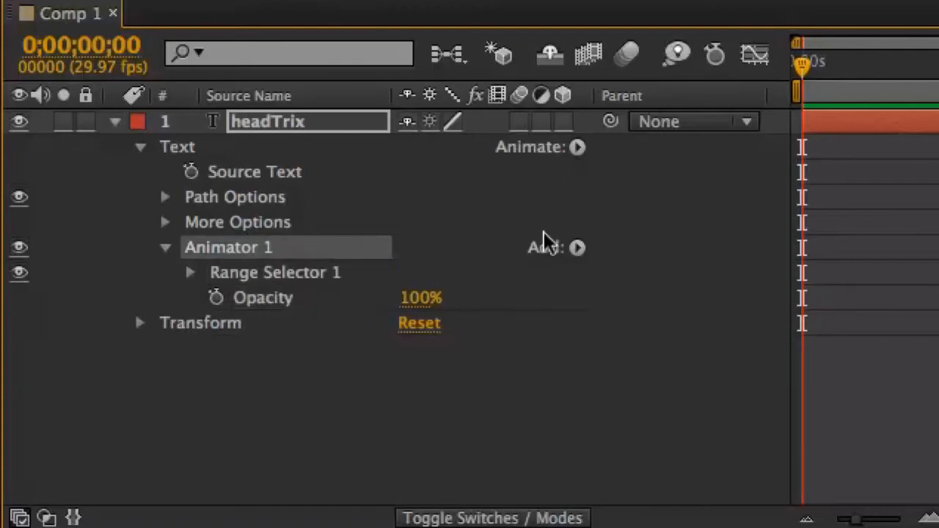
click(578, 247)
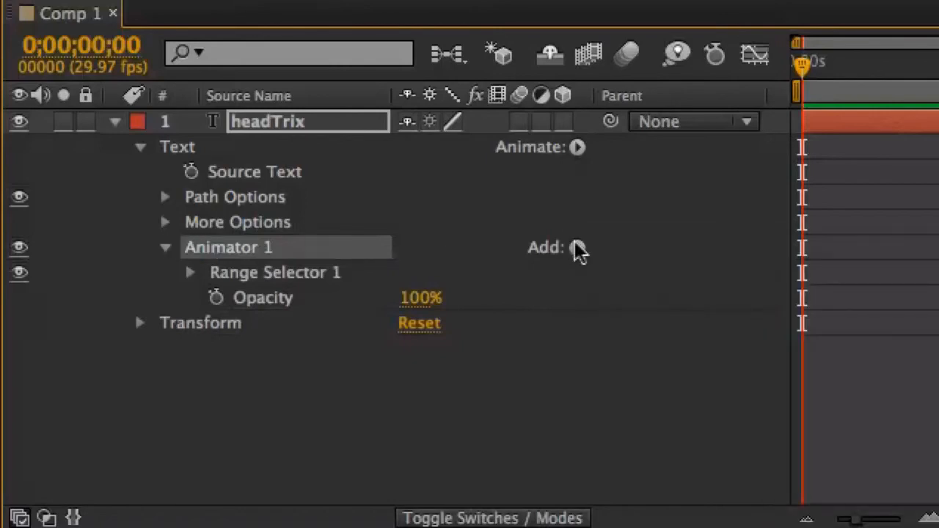
click(578, 246)
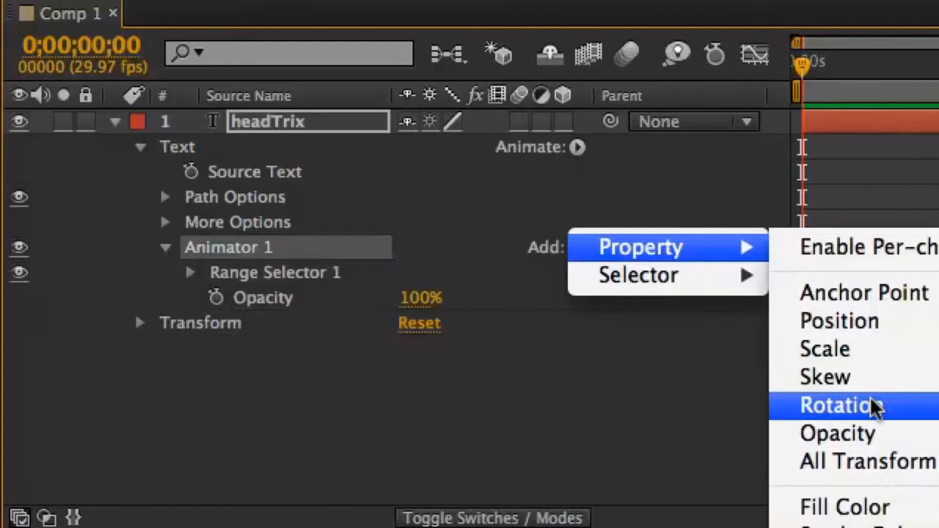
click(836, 404)
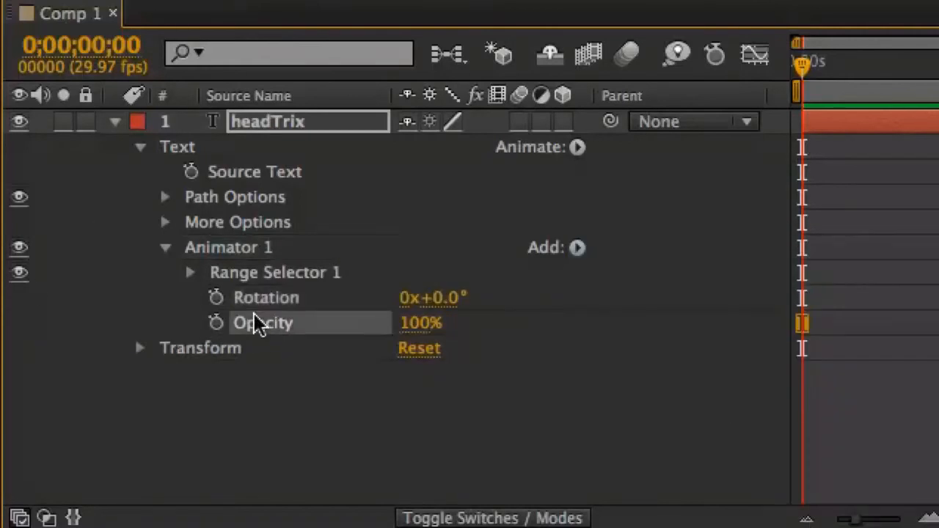
click(229, 247)
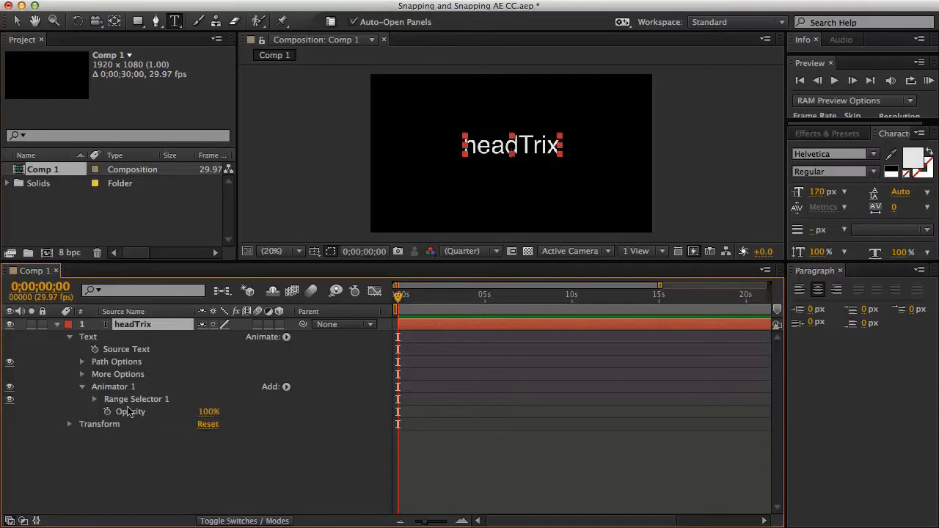
mouse_move(135, 396)
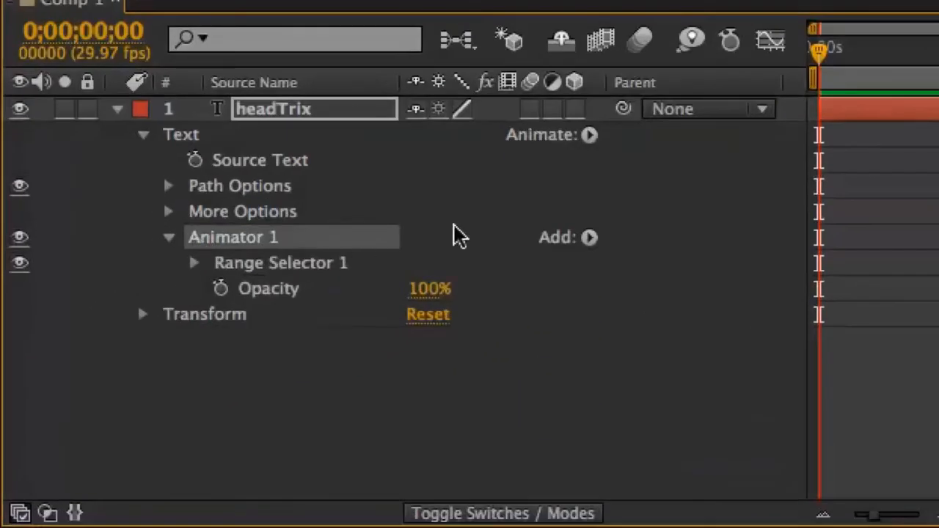
- Add Rotation into Animator 1 so it holds Rotation 0x+0.0° alongside Opacity 100%
click(590, 135)
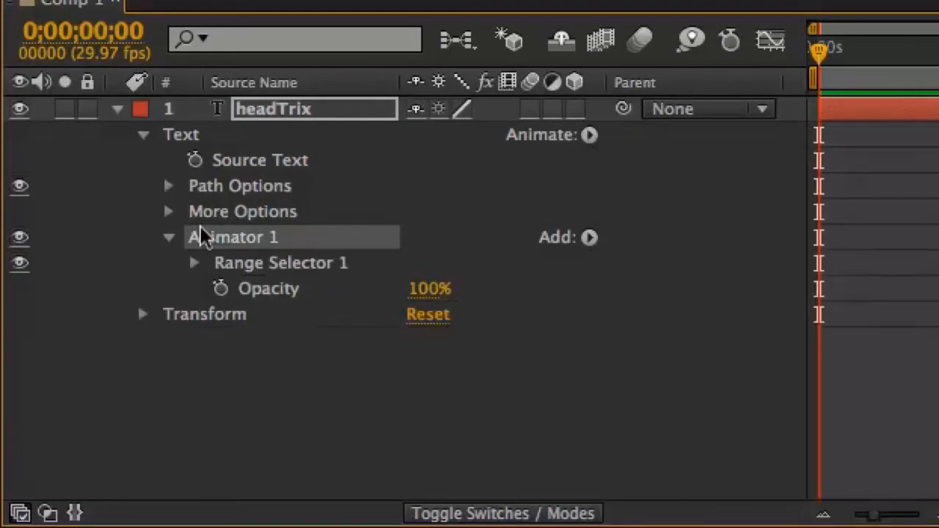
click(589, 237)
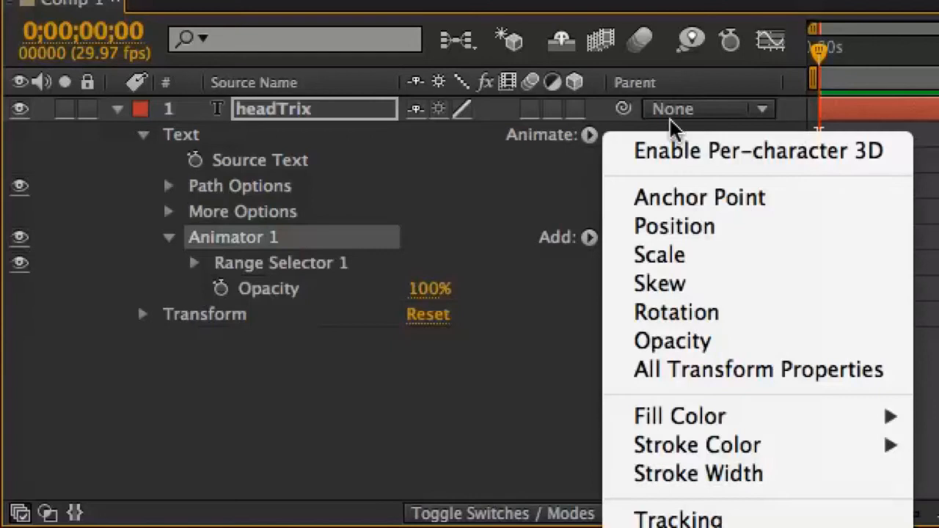
click(675, 311)
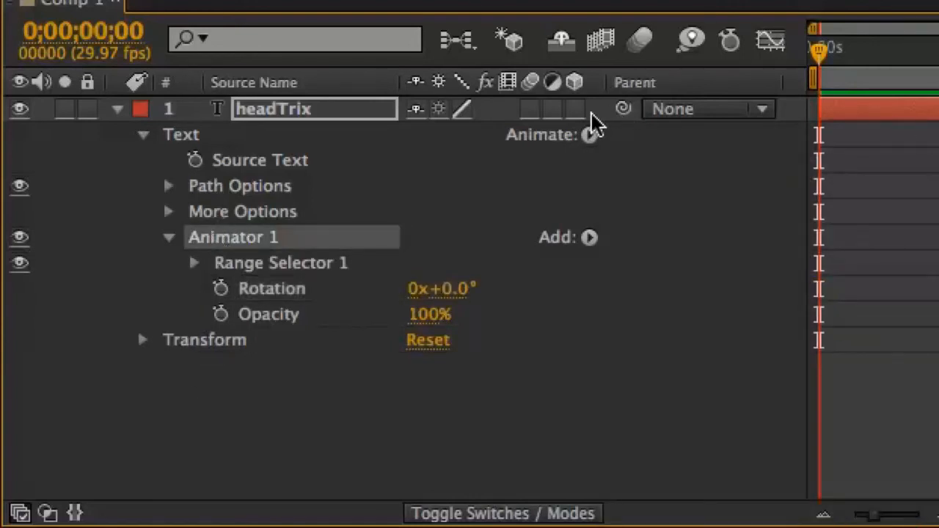
click(589, 135)
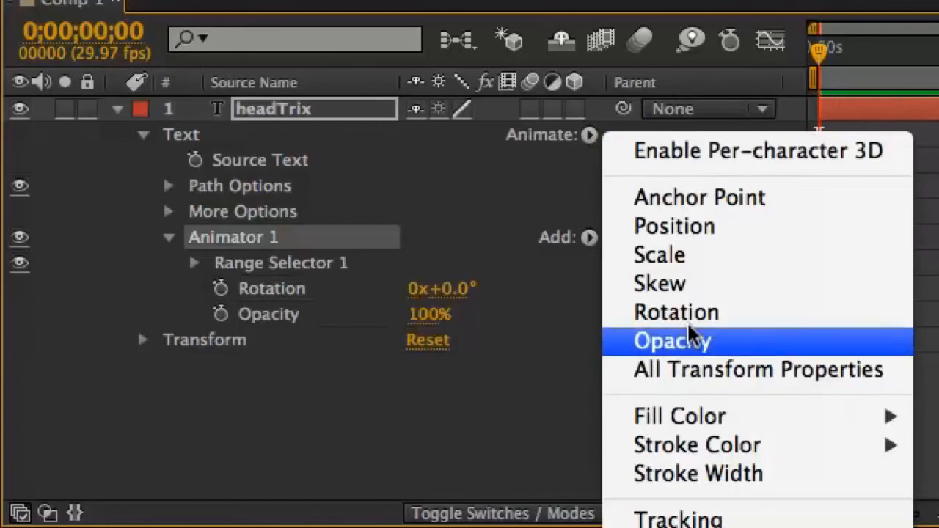
mouse_move(579, 8)
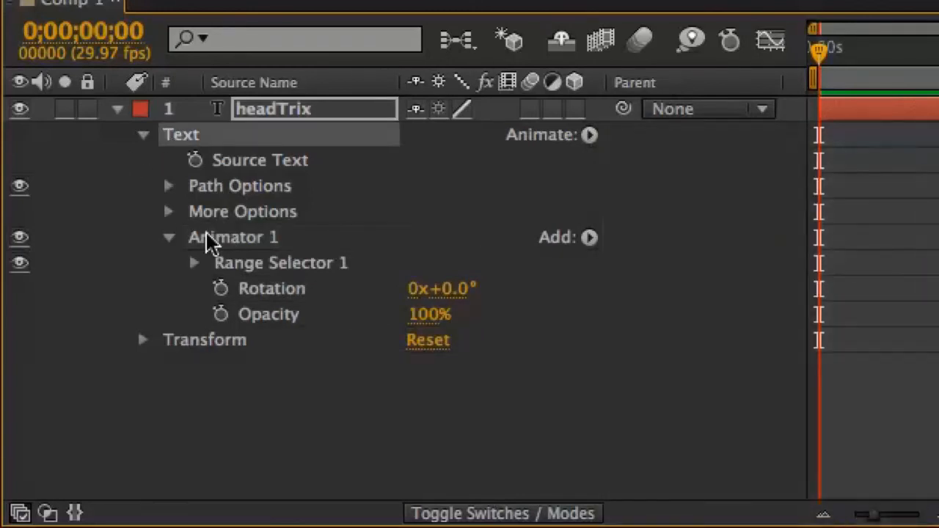
click(590, 237)
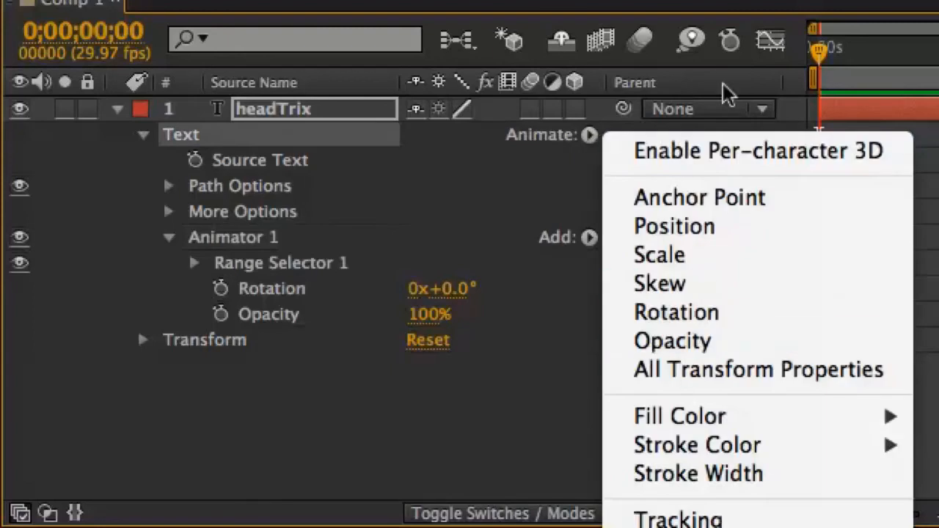